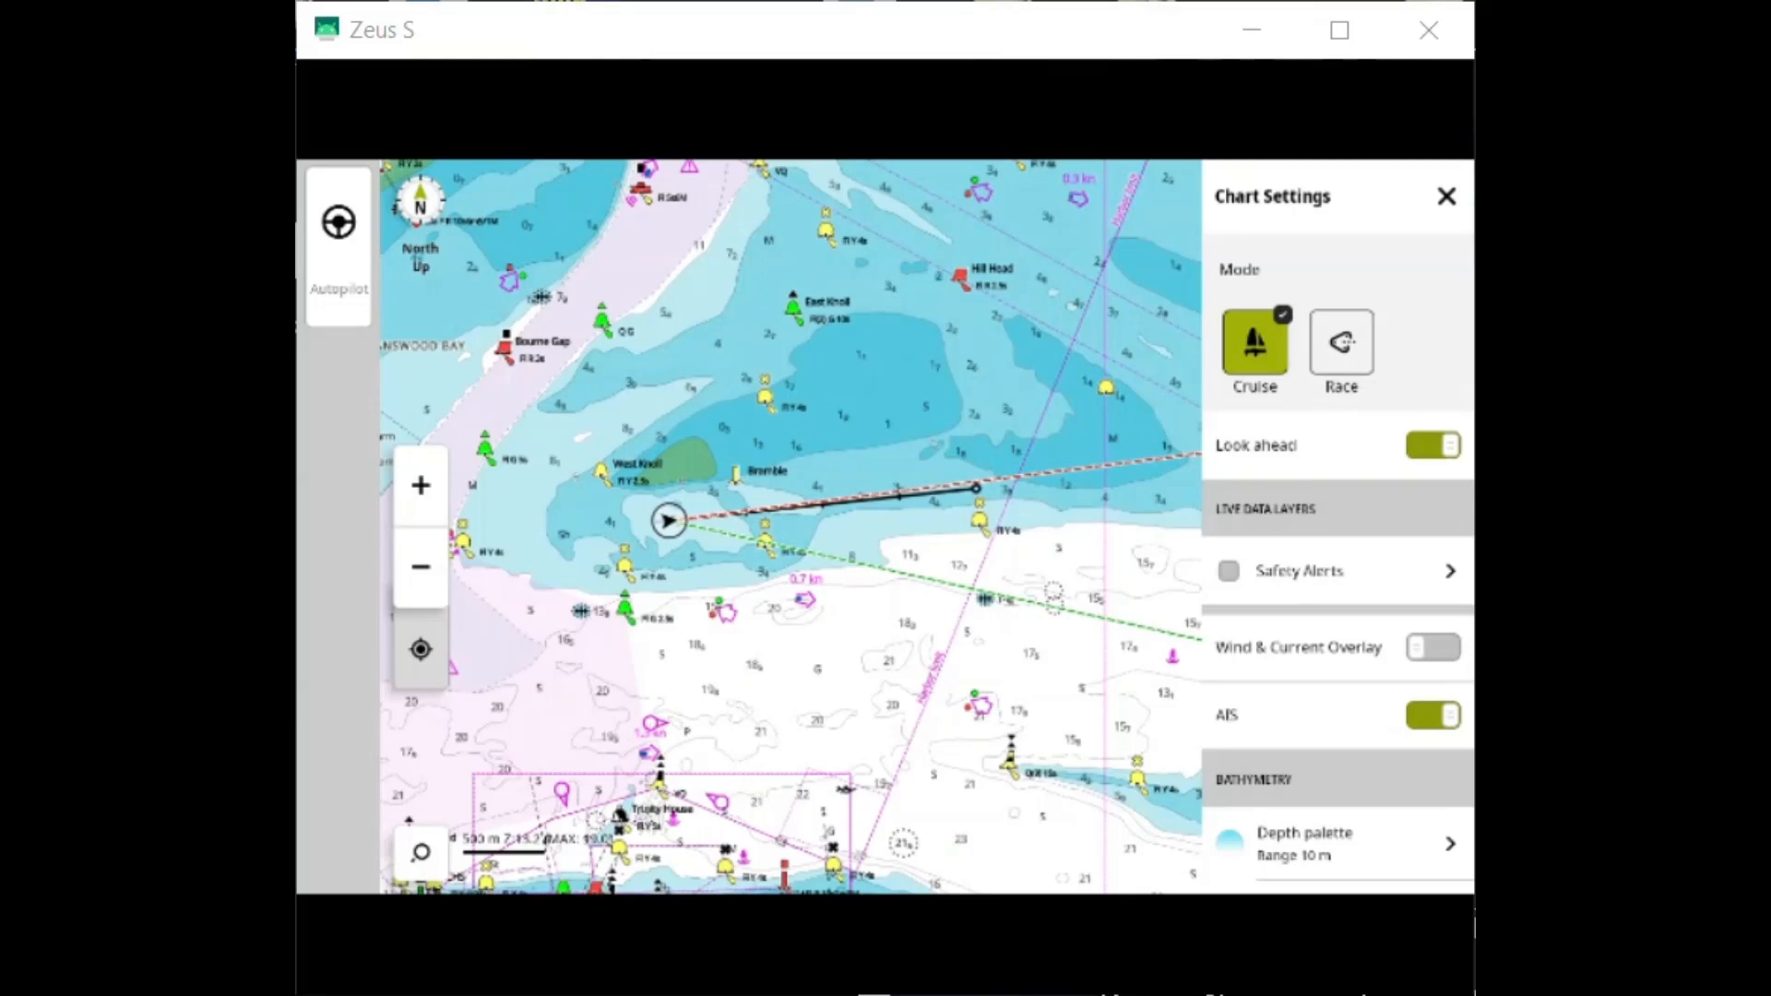
Step: Tick the Safety Alerts checkbox under Live Data Layers in Chart Settings
{"action": "left_click", "coordinate": [1229, 572]}
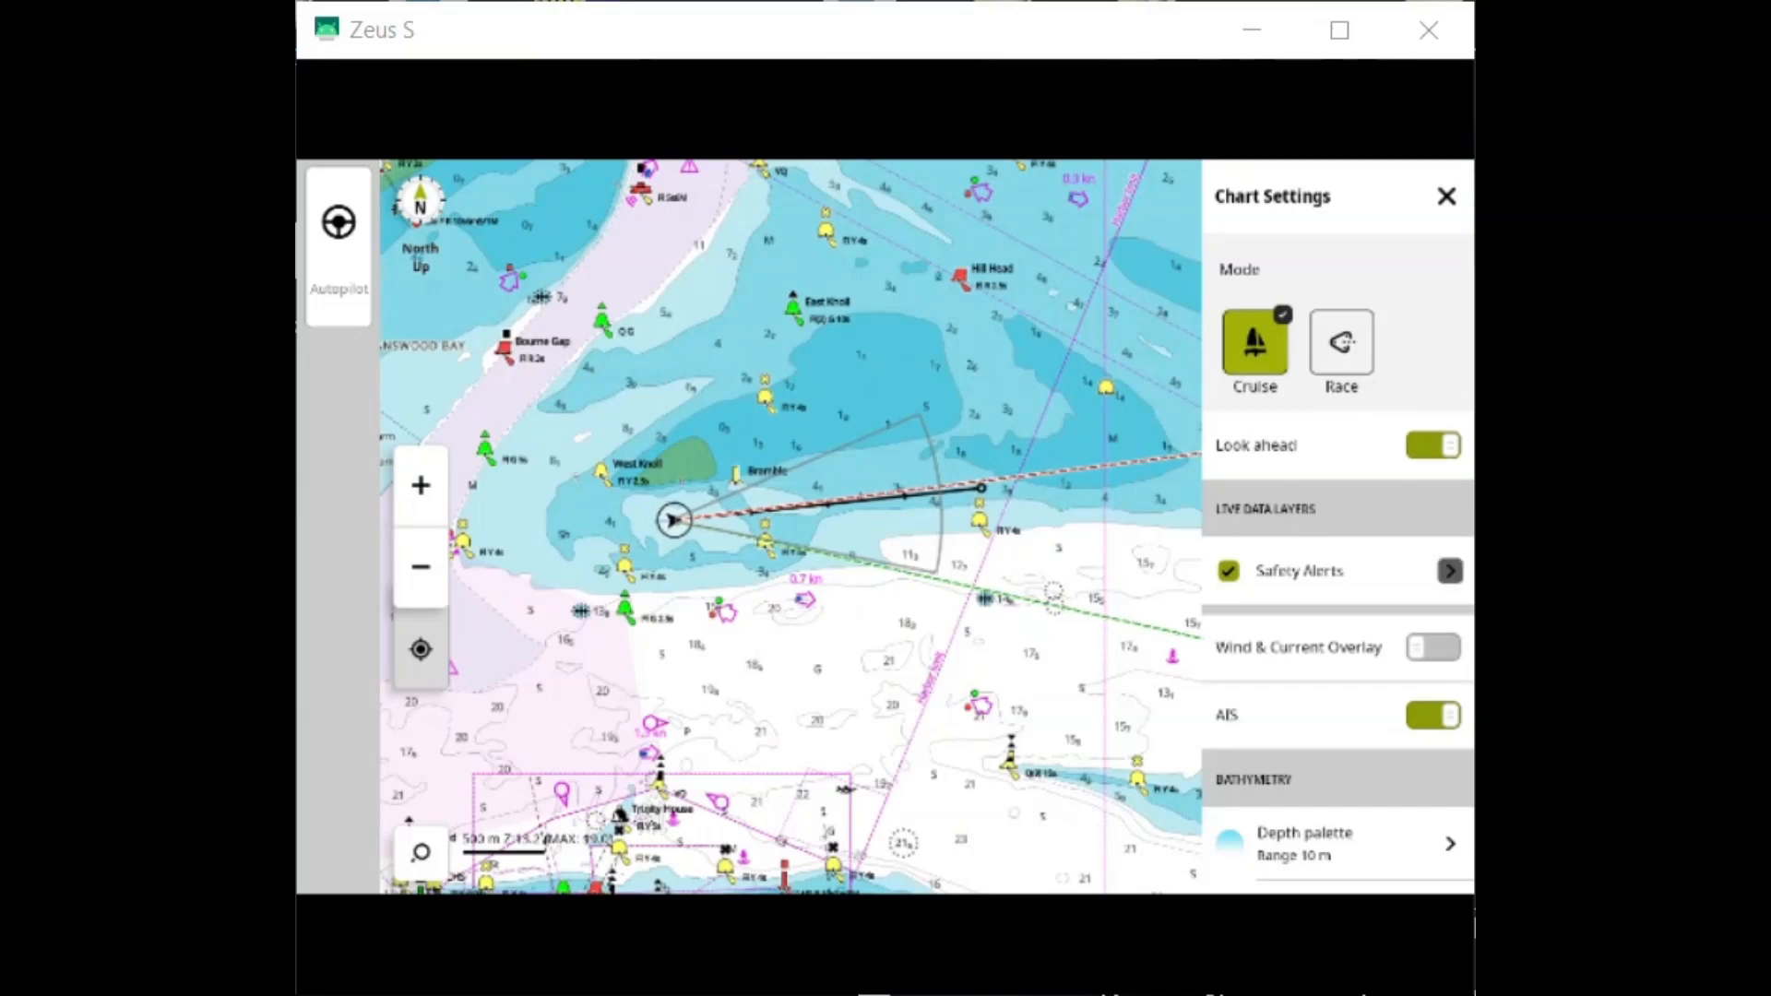
Step: Set Safety Alerts sensitivity to Harbour (after trying Offshore) and return to the chart
{"action": "left_click", "coordinate": [1450, 572]}
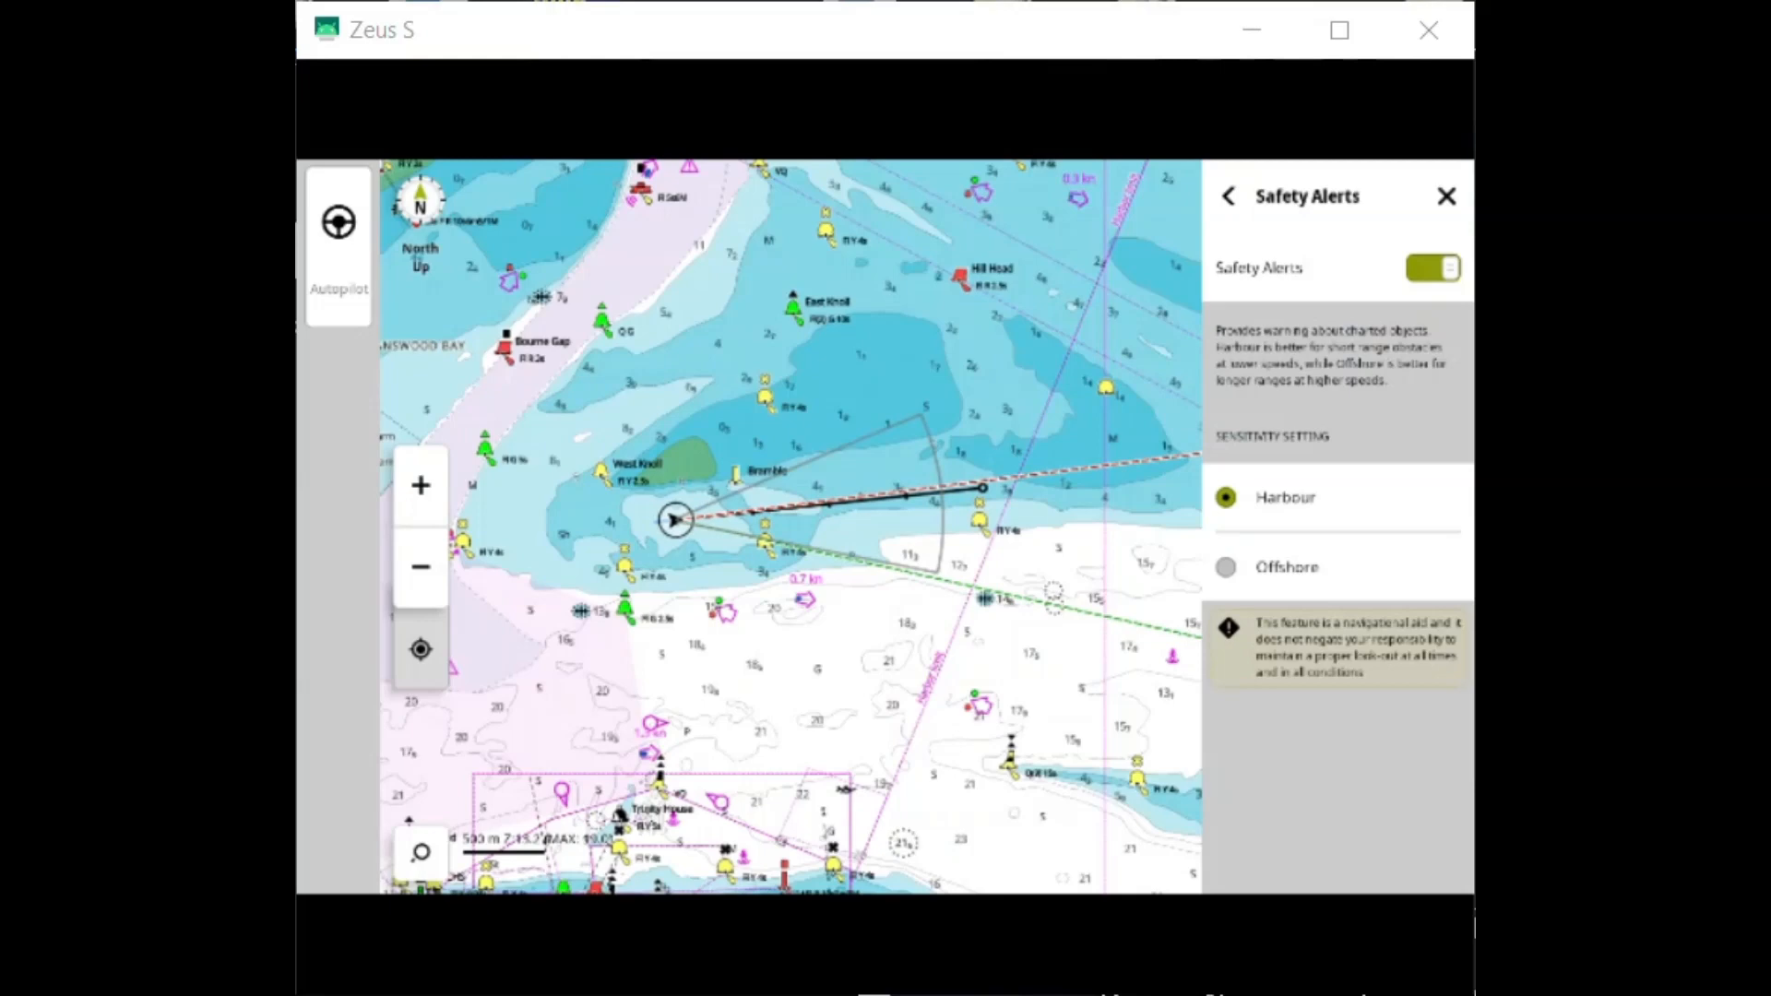
{"action": "left_click", "coordinate": [1225, 566]}
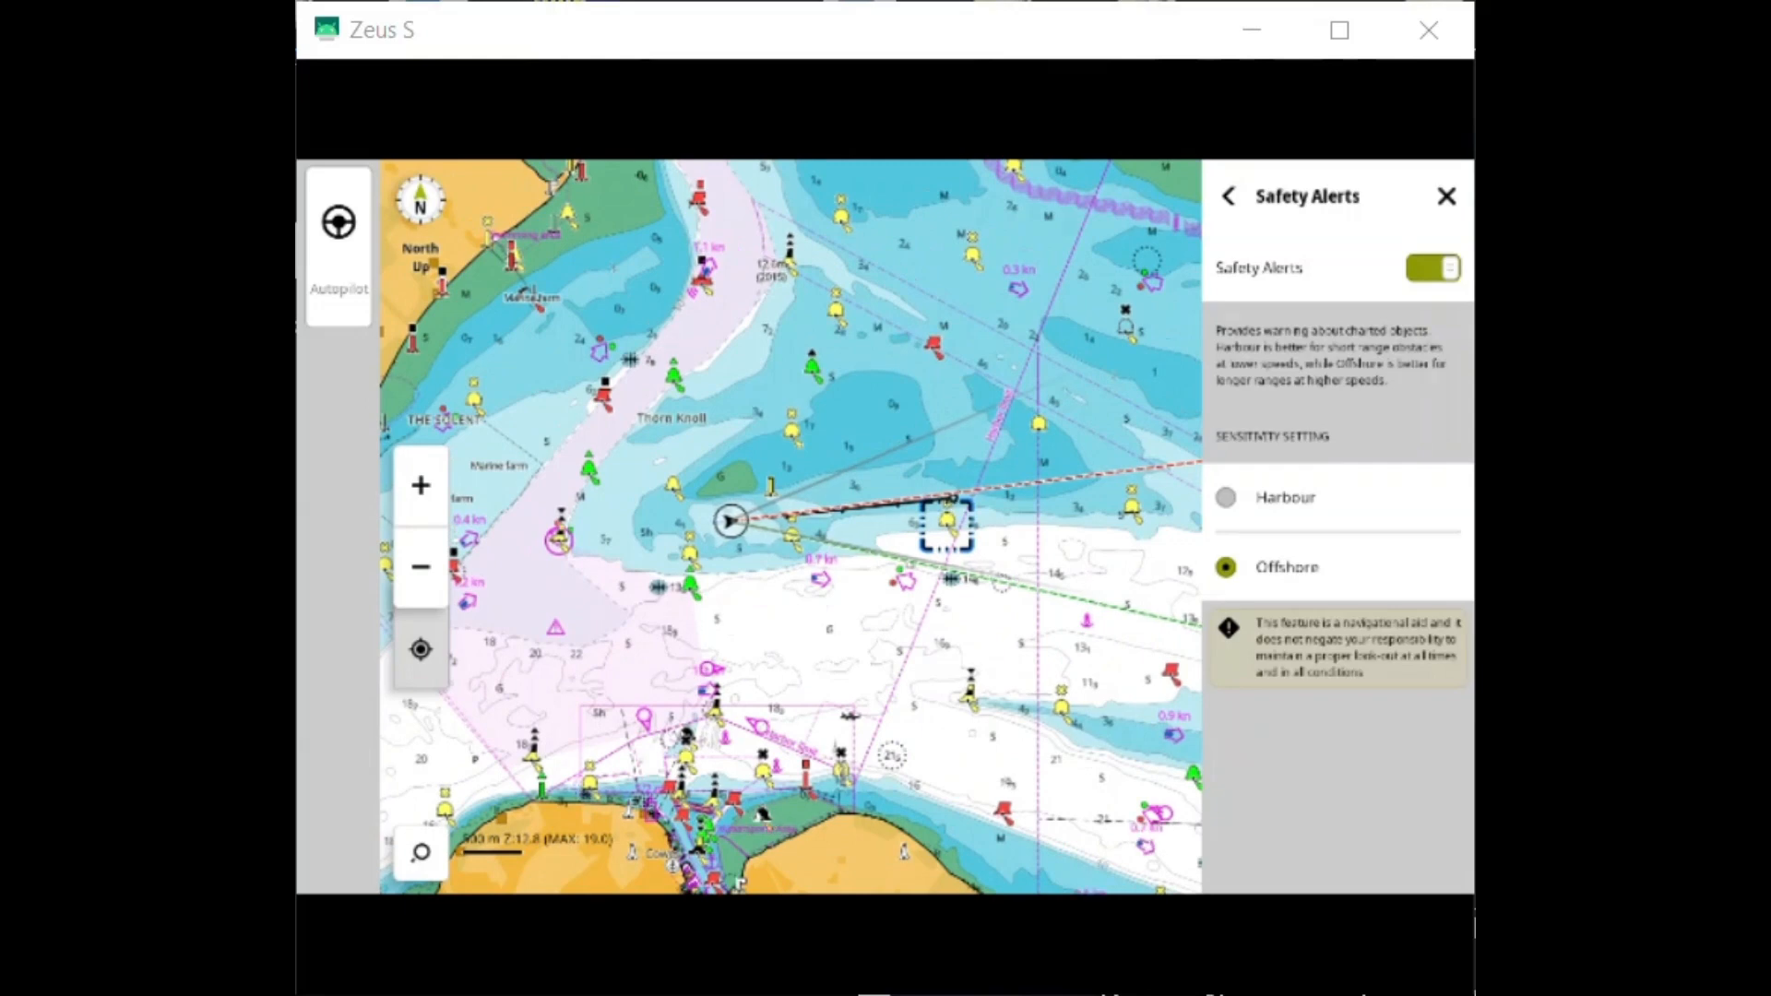
{"action": "left_click", "coordinate": [1225, 498]}
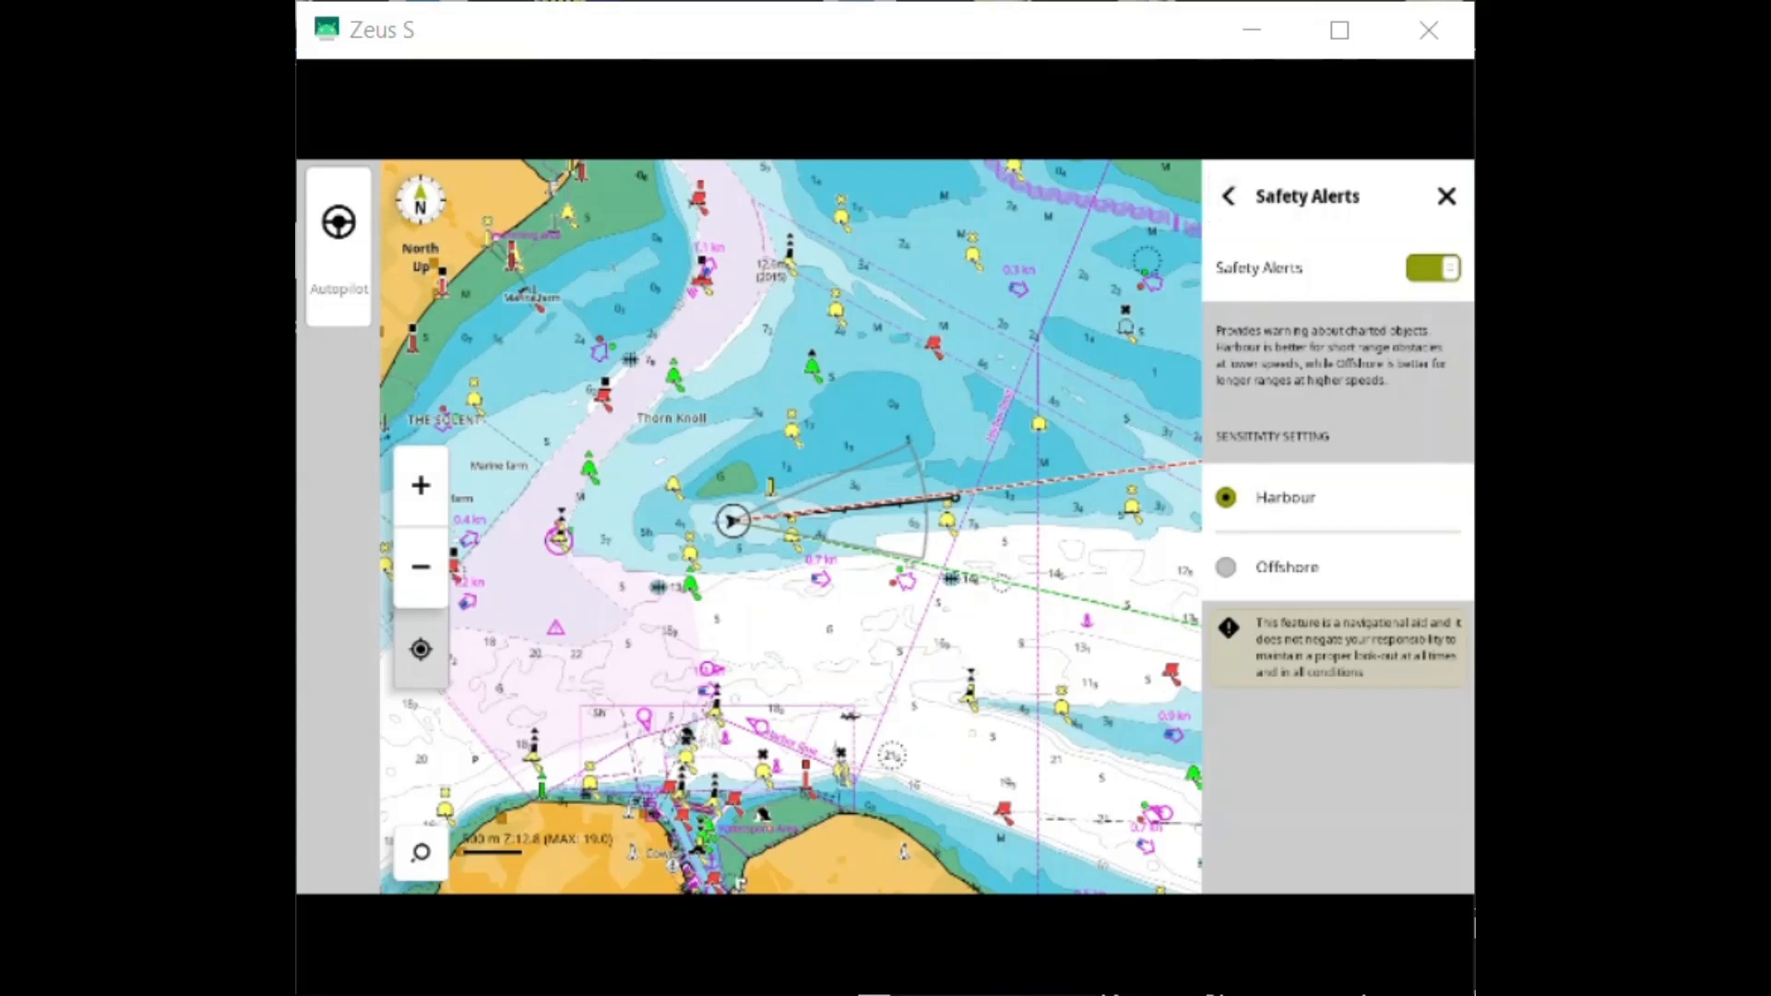
{"action": "left_click", "coordinate": [1228, 196]}
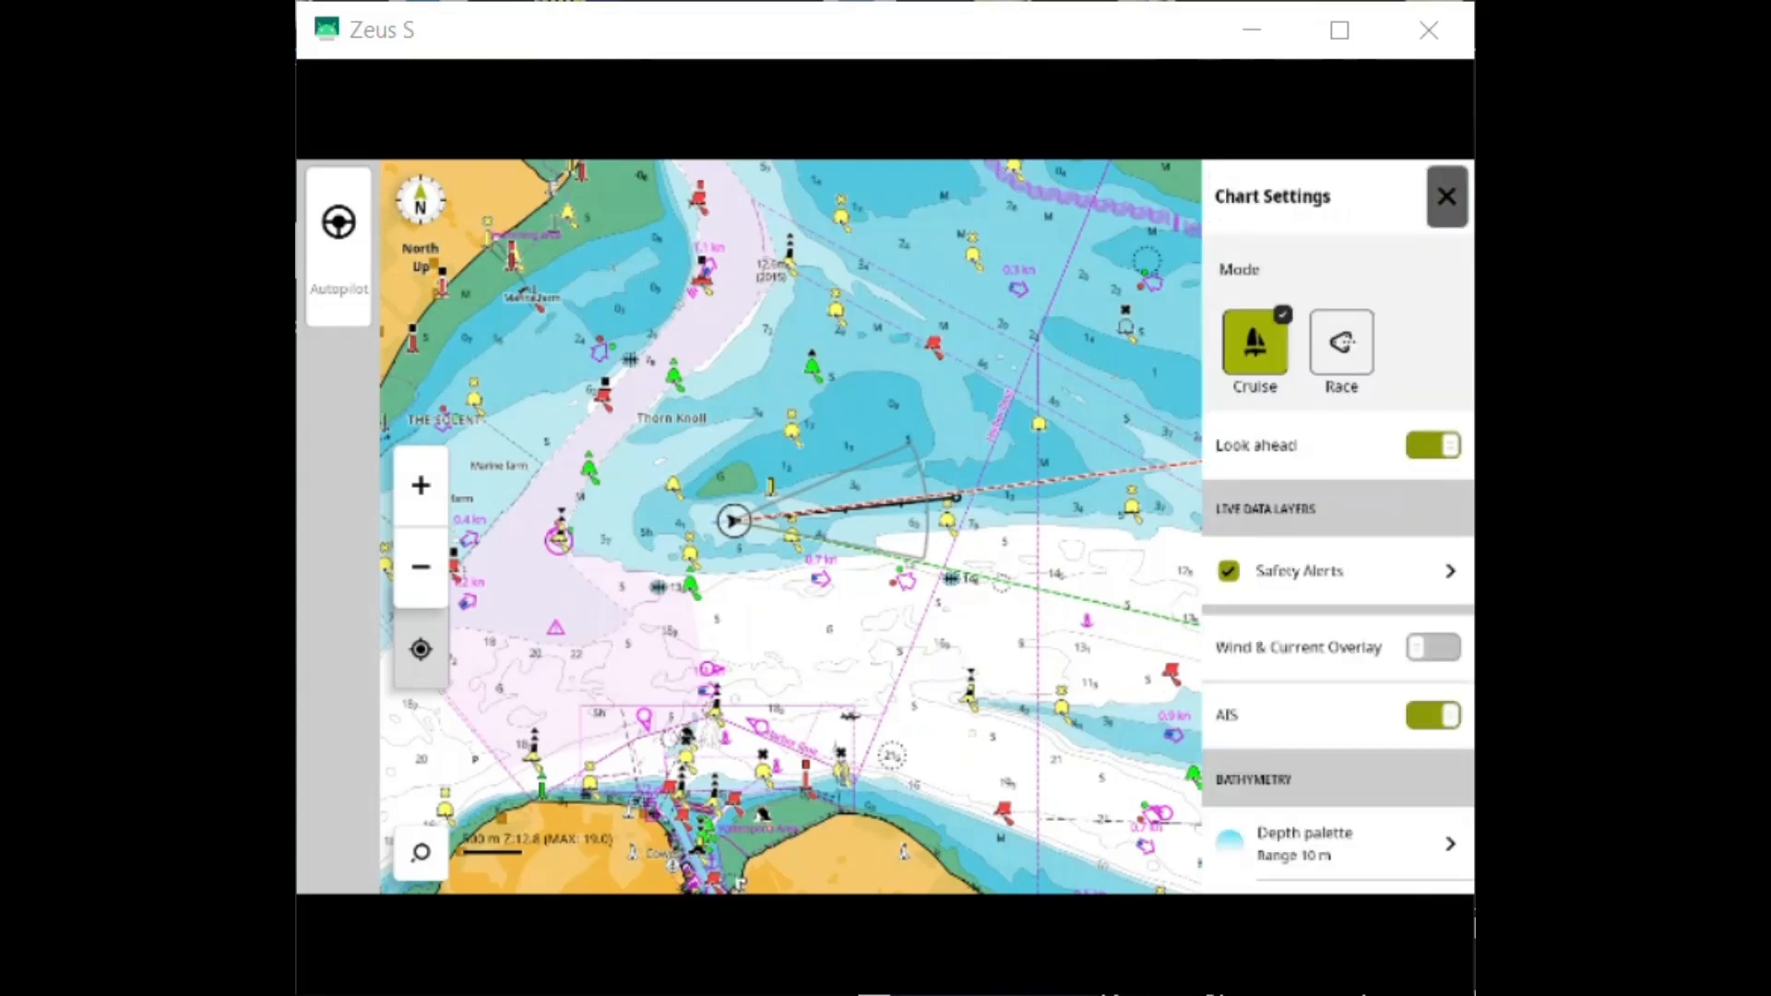
{"action": "left_click", "coordinate": [1446, 196]}
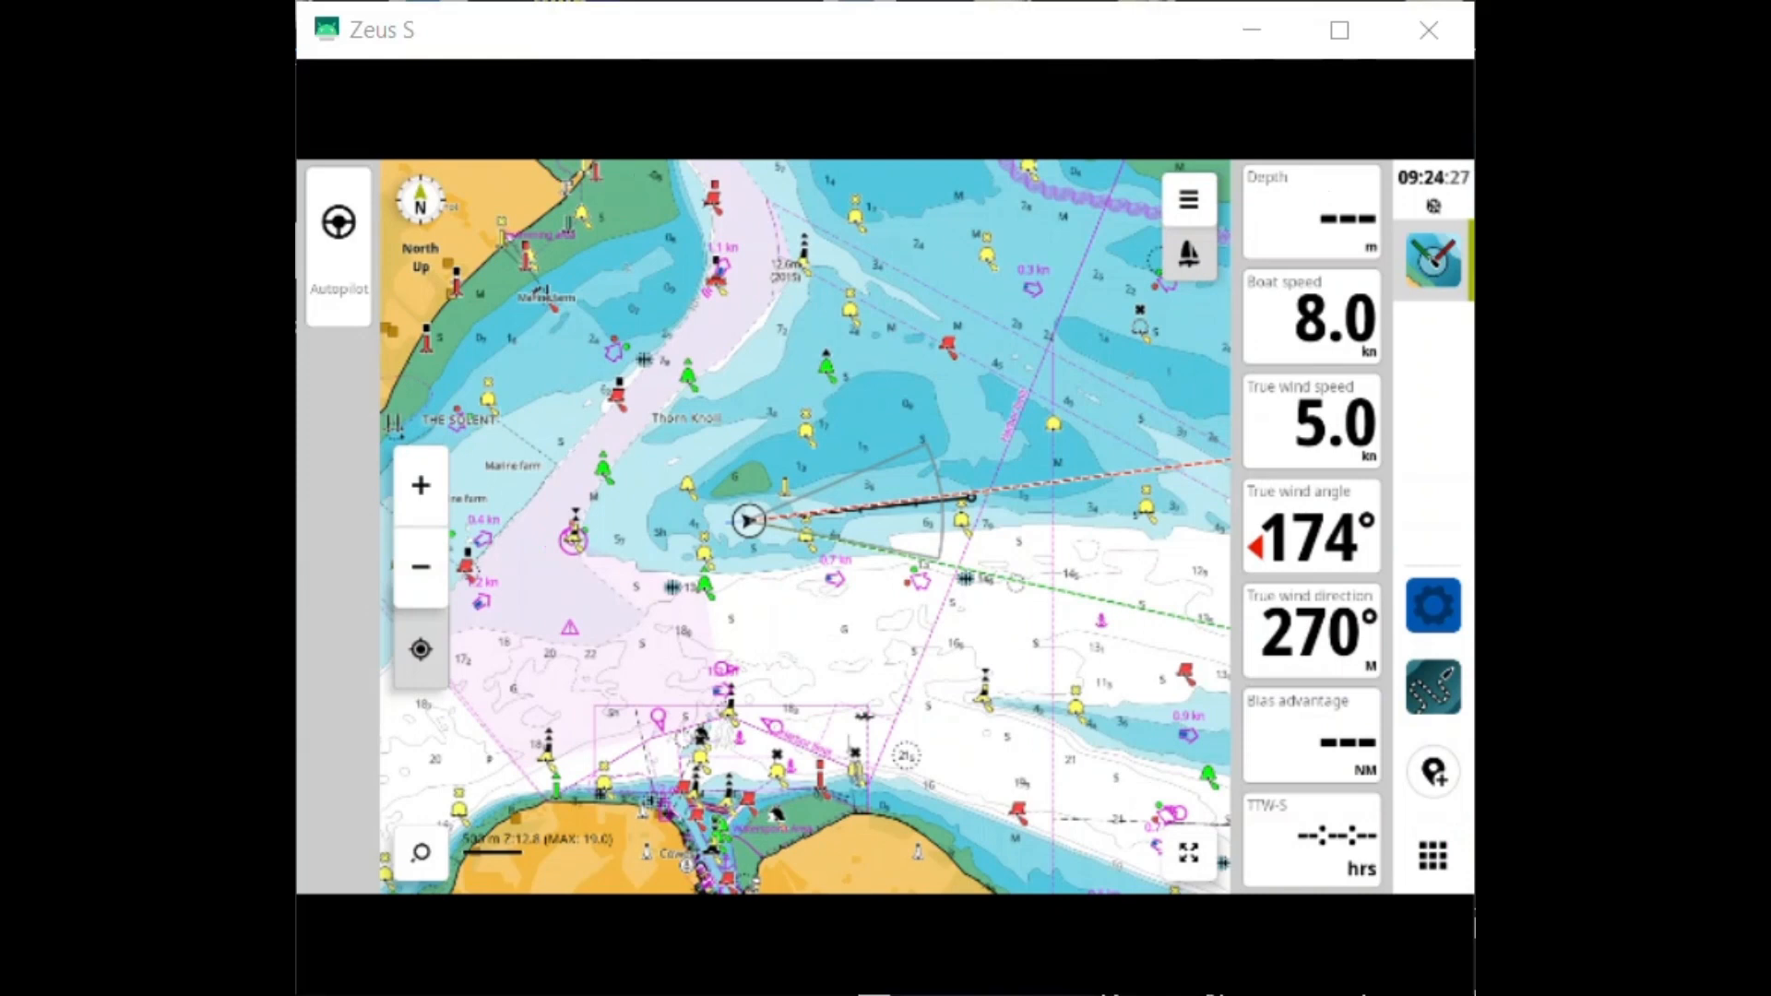
{"action": "left_click", "coordinate": [1431, 605]}
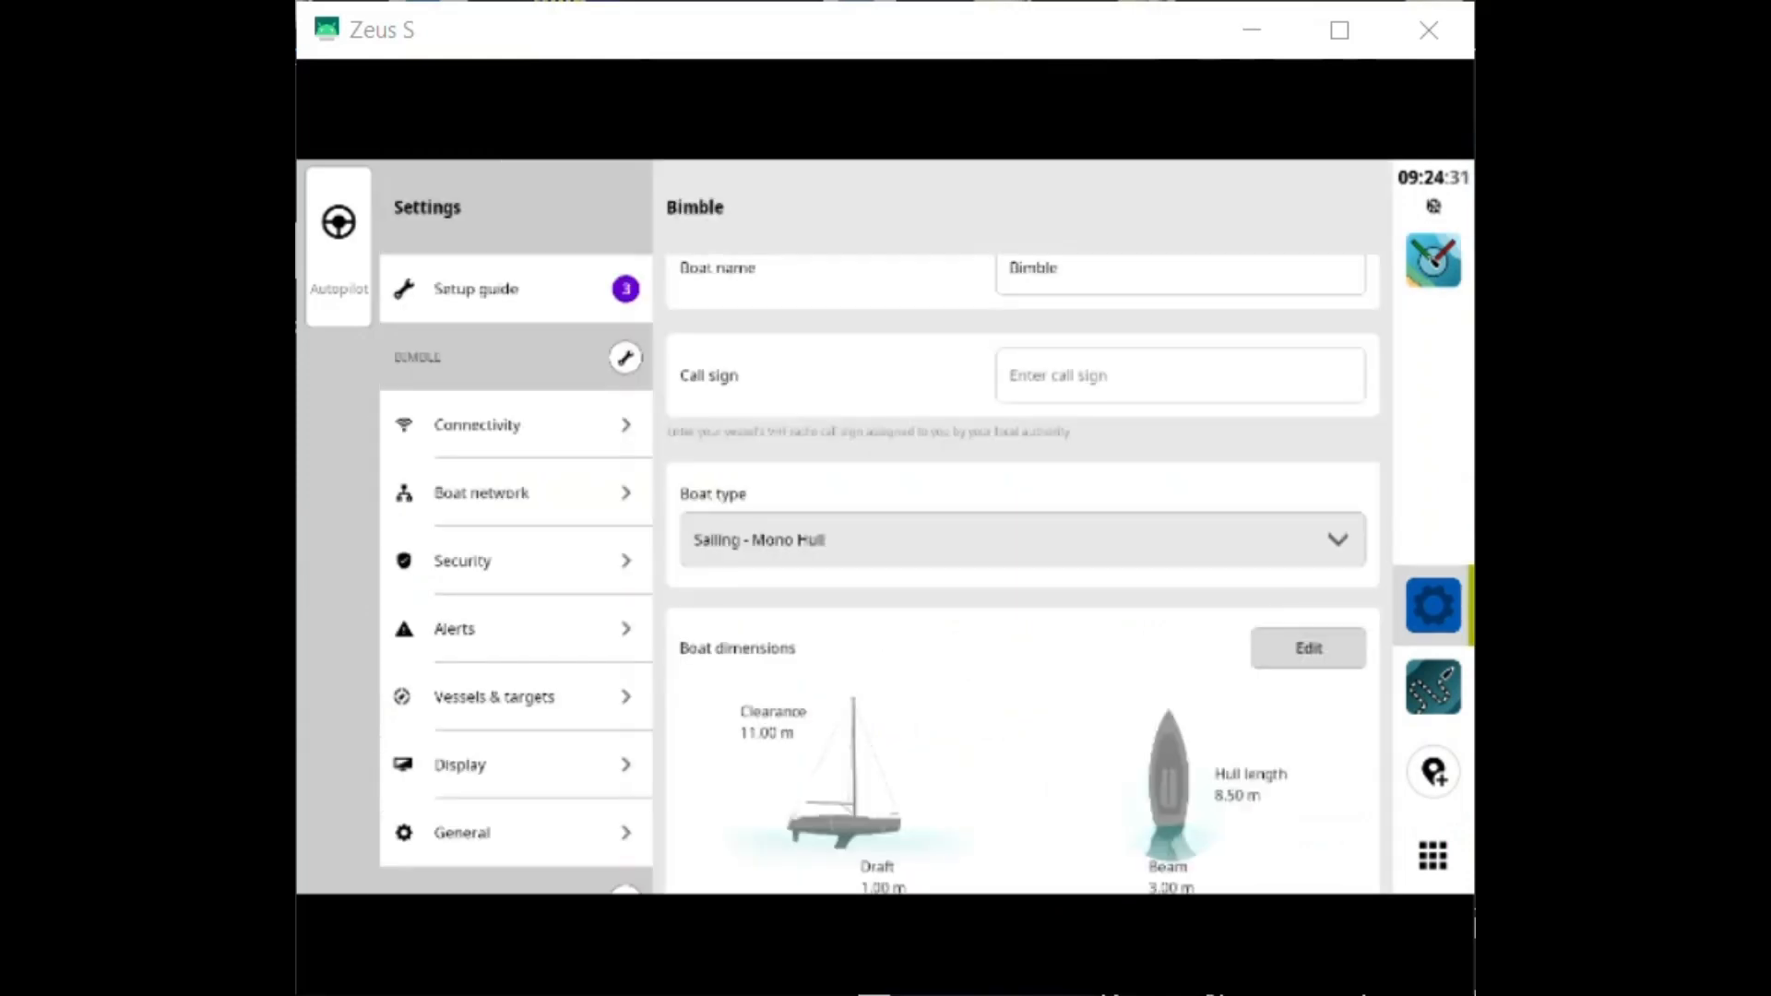
{"action": "scroll", "scroll_direction": "down", "scroll_amount": 3}
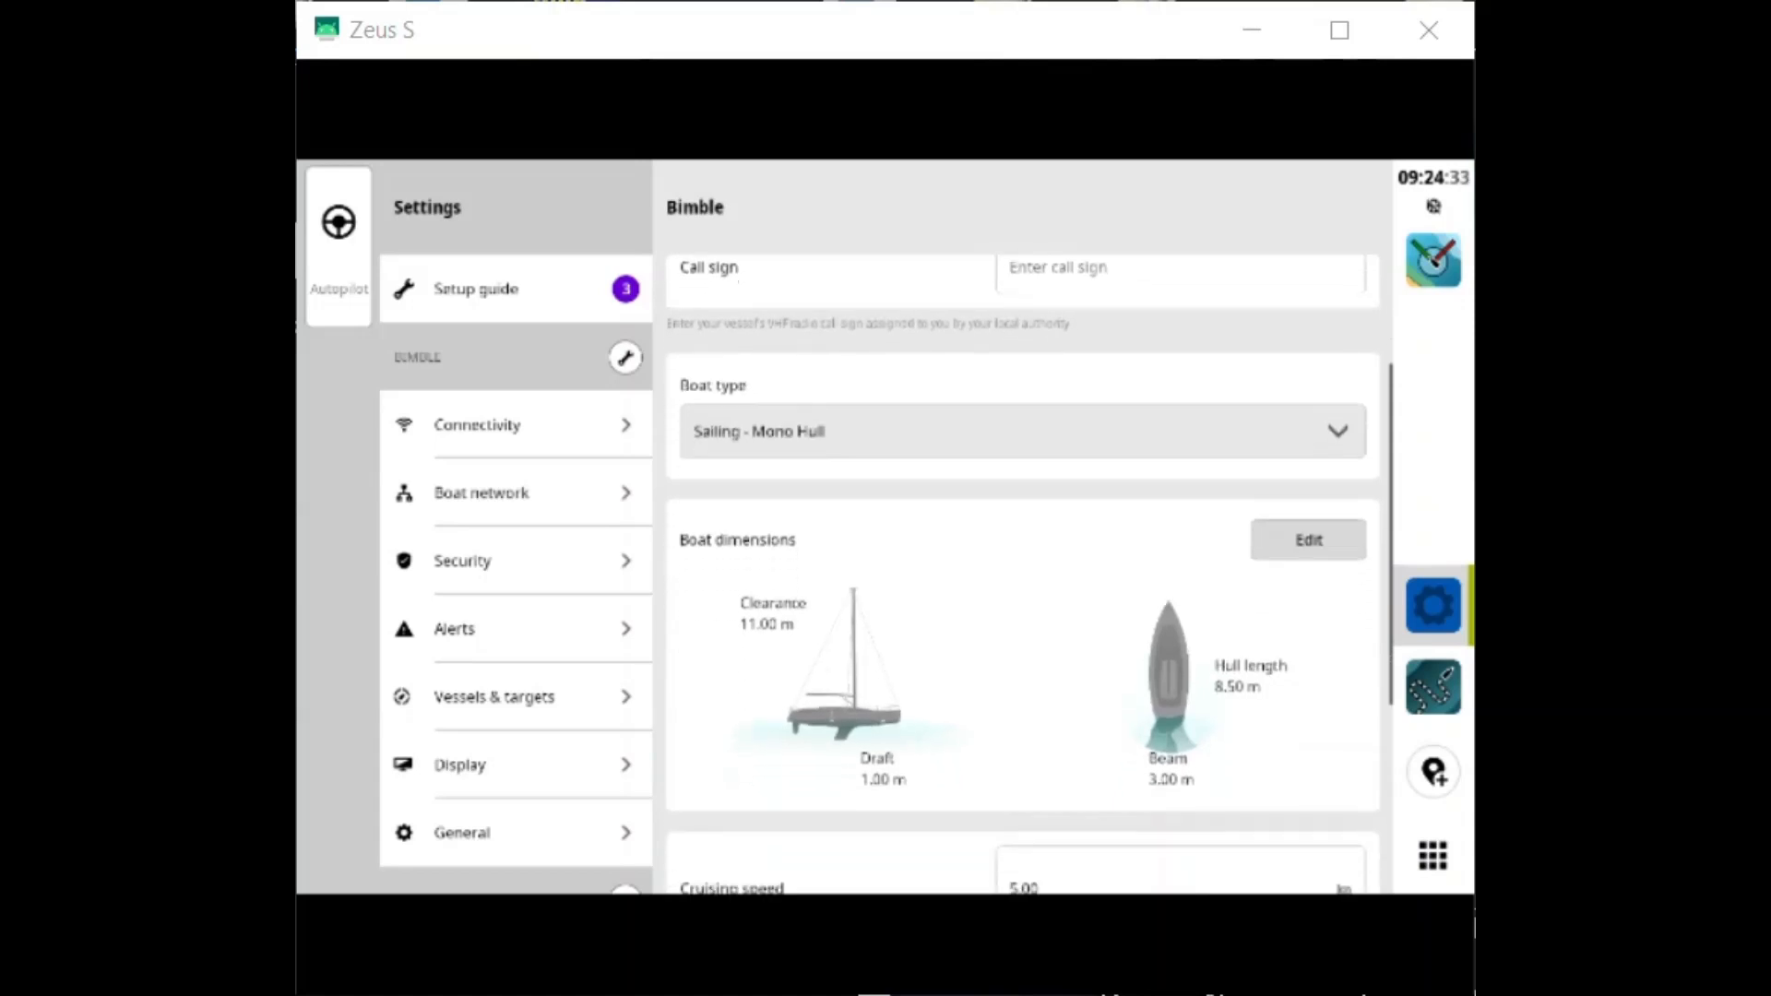
{"action": "scroll", "scroll_direction": "down", "scroll_amount": 3}
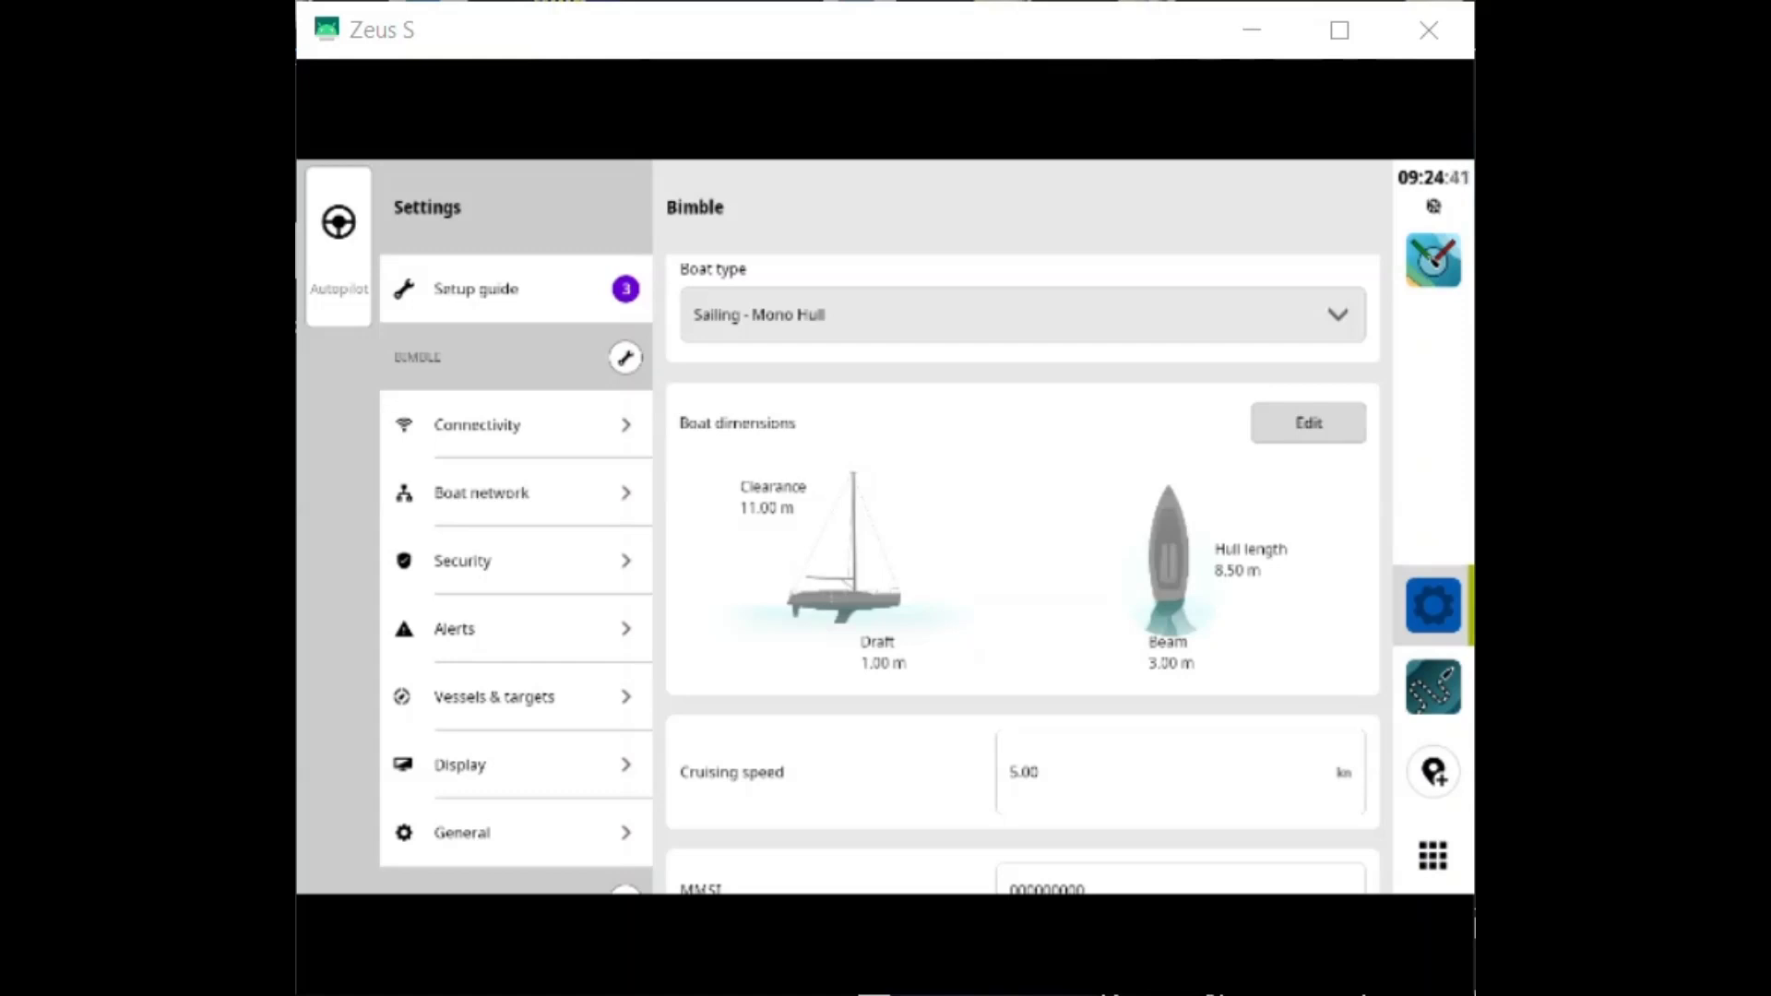
{"action": "left_click", "coordinate": [1431, 262]}
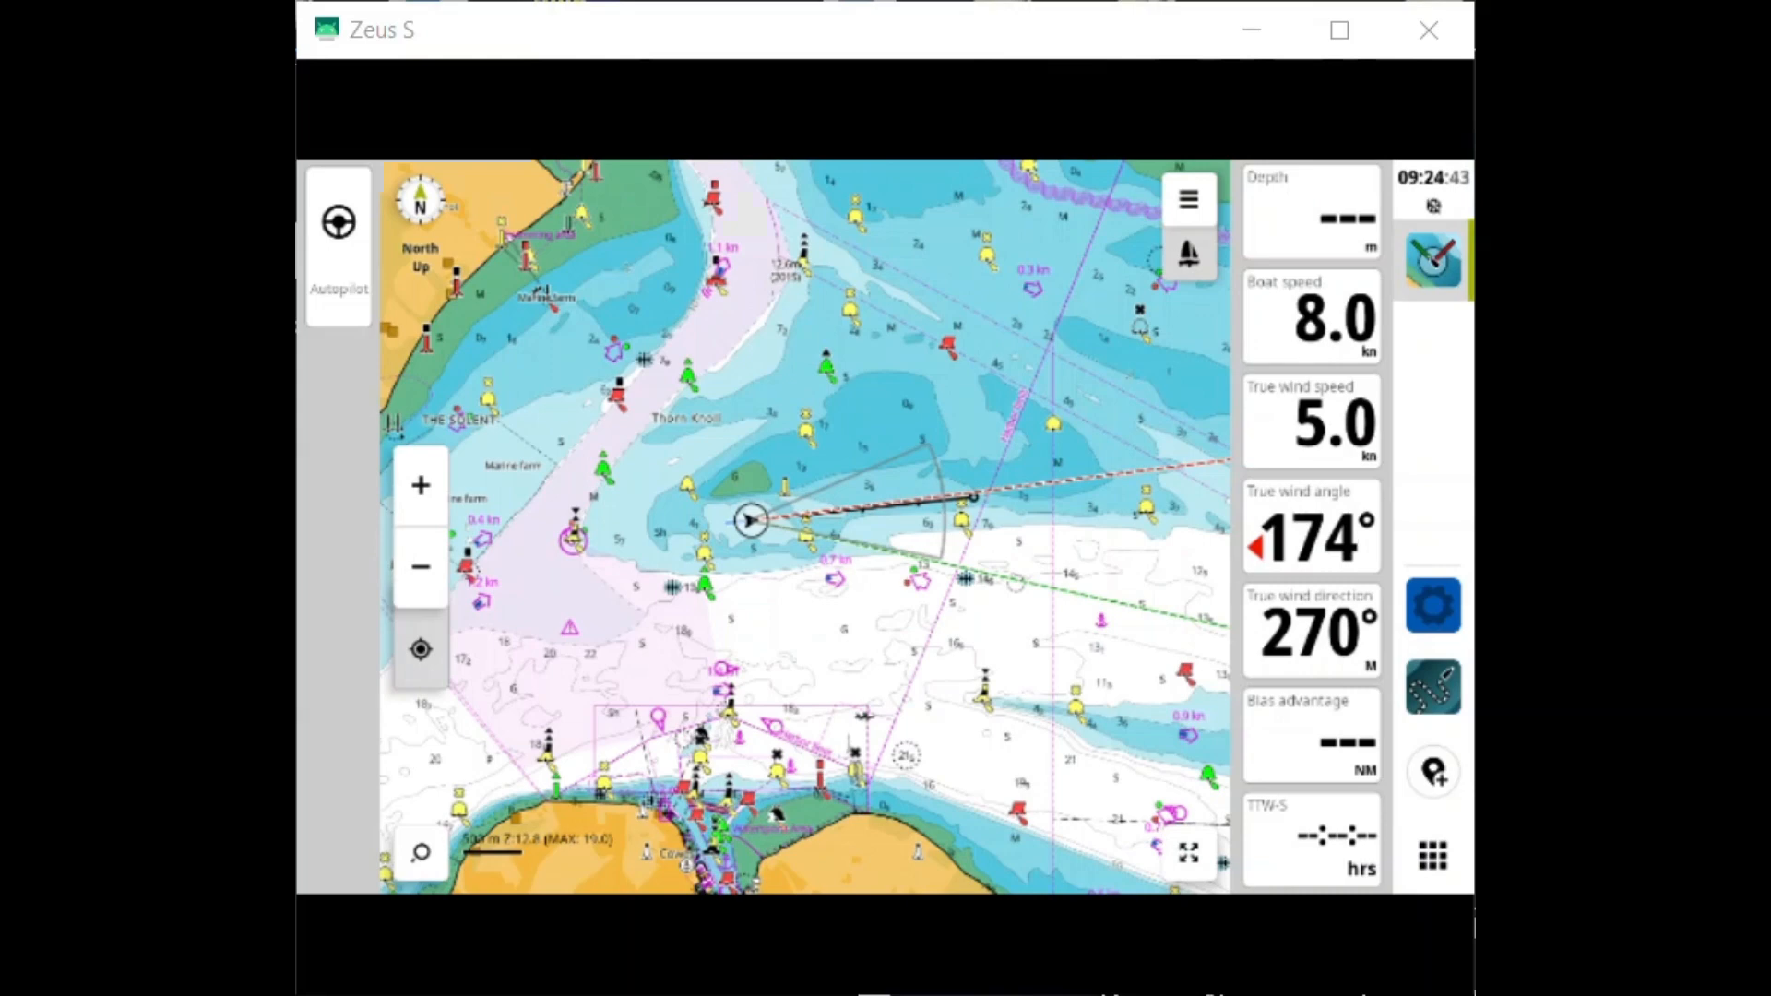